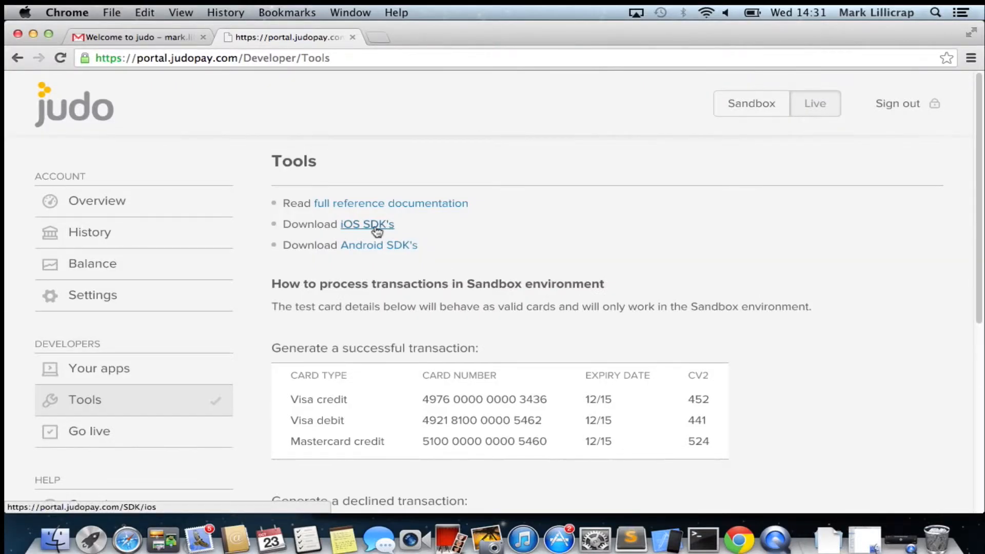
Step: Download the iOS SDK zip from the Judo developer portal's Tools page
left_click(367, 224)
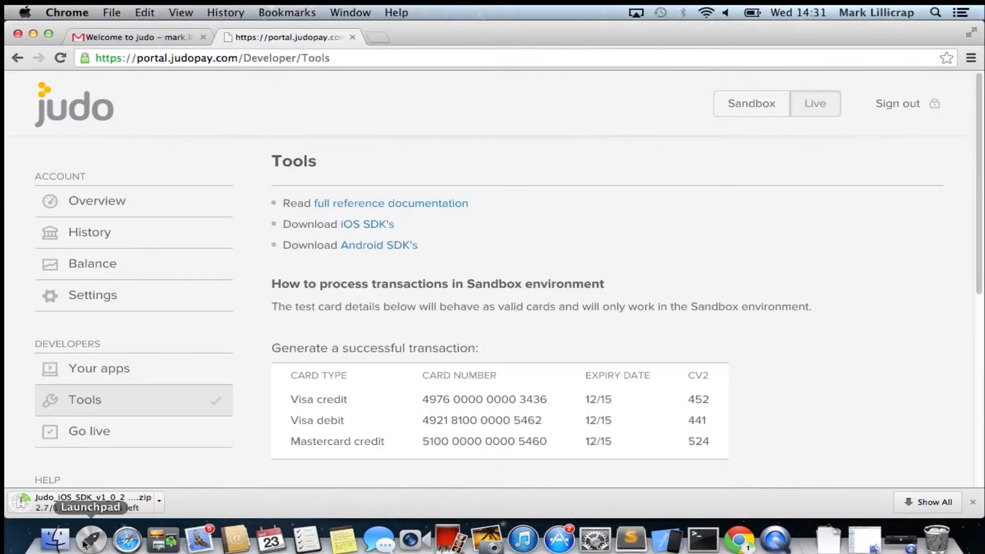
Step: Create the DemoJudoPayApp project from the iOS Single View Application template
left_click(91, 539)
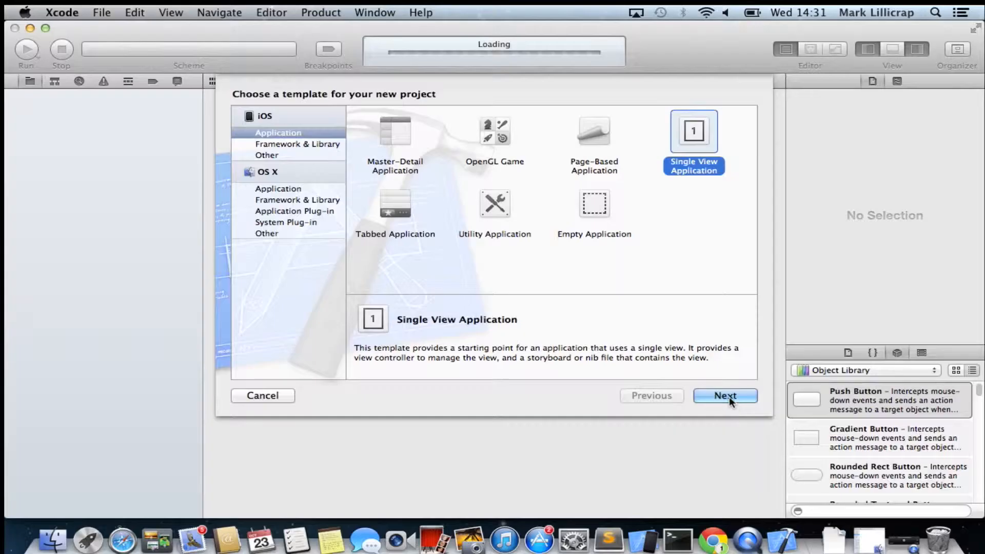
left_click(725, 395)
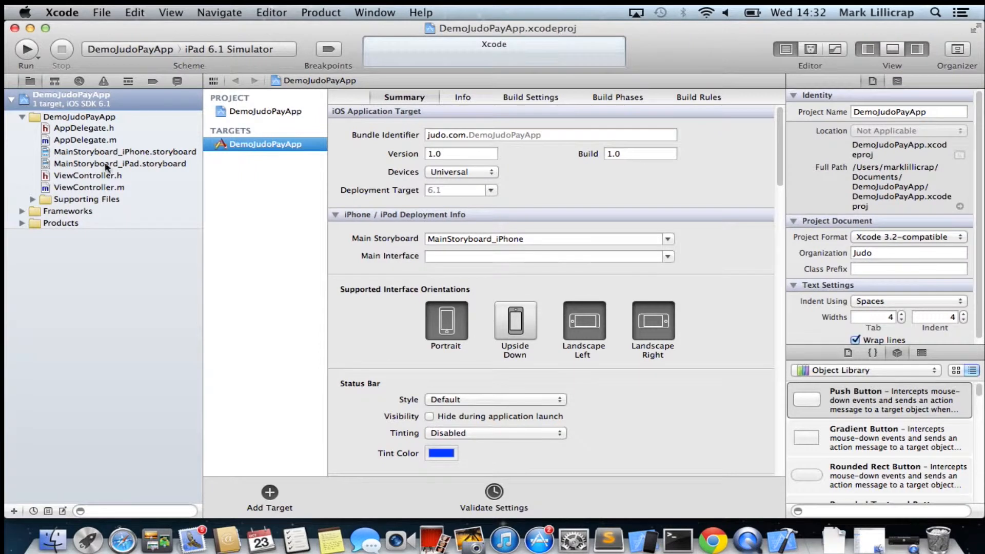
Step: On the iPhone 6.1 storyboard, add a Pay Now button and label 'I agree to pay £8.50 for mushrooms'
left_click(124, 151)
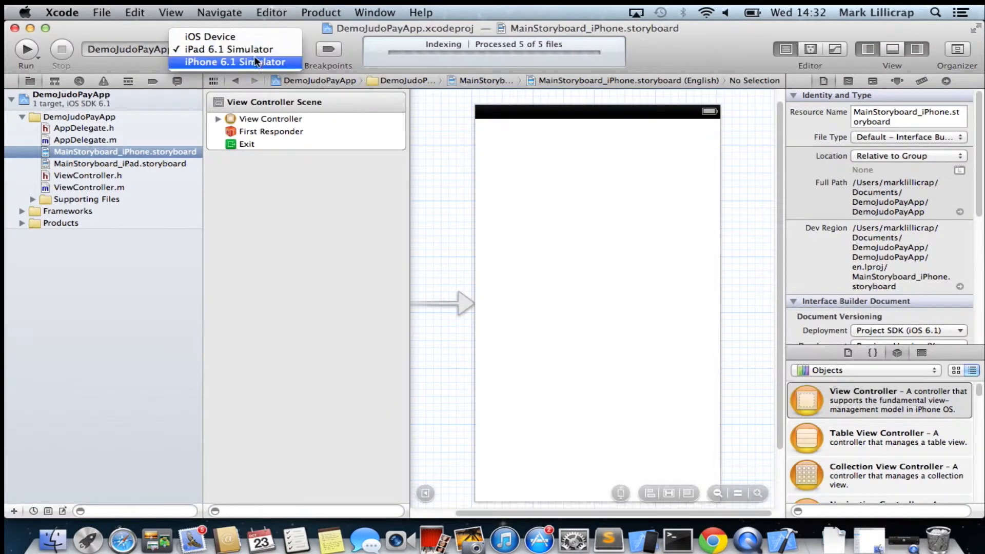
left_click(235, 62)
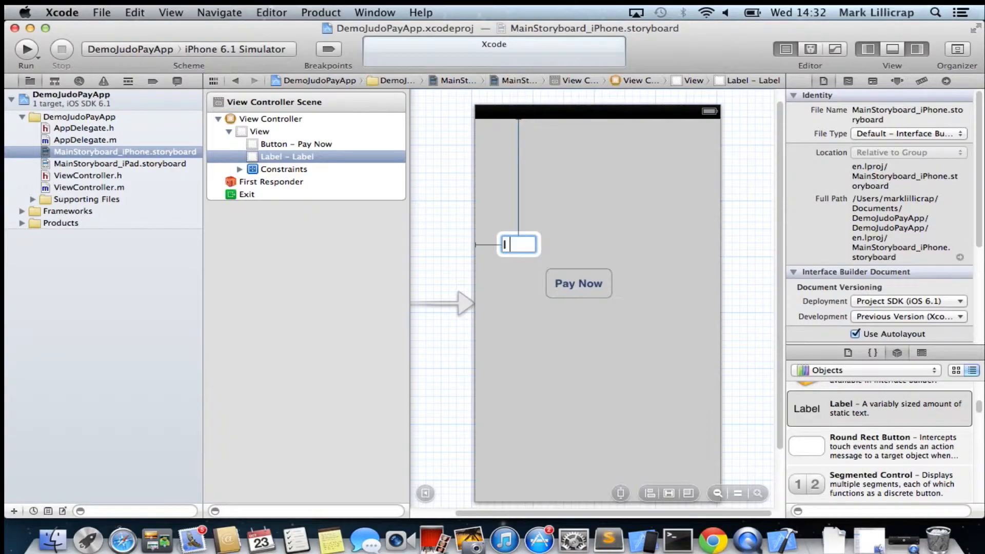
type("I agree to pay £8.")
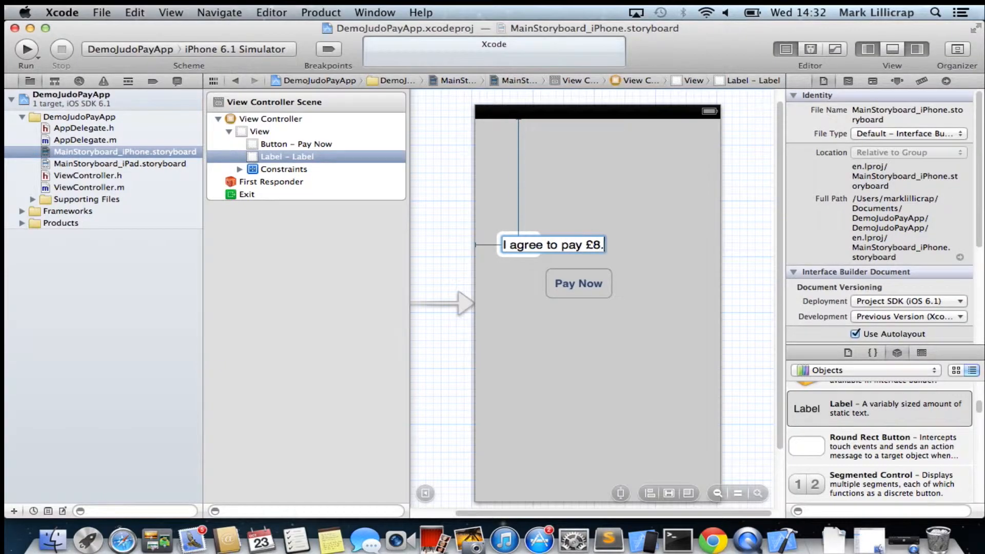
type("50 for mushrooms")
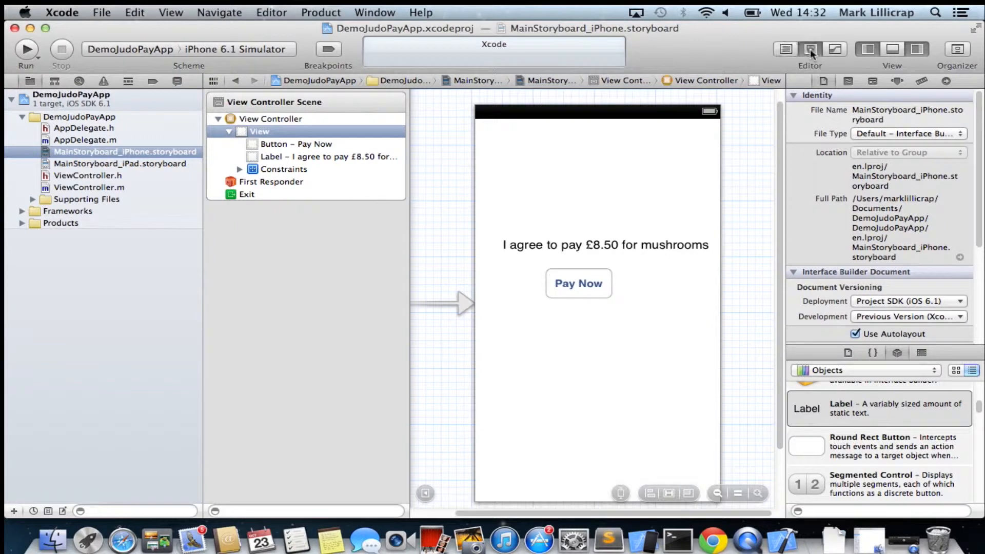
Step: Connect the Pay Now button to ViewController.h as a Touch Up Inside action named PayNowAction
left_click(810, 49)
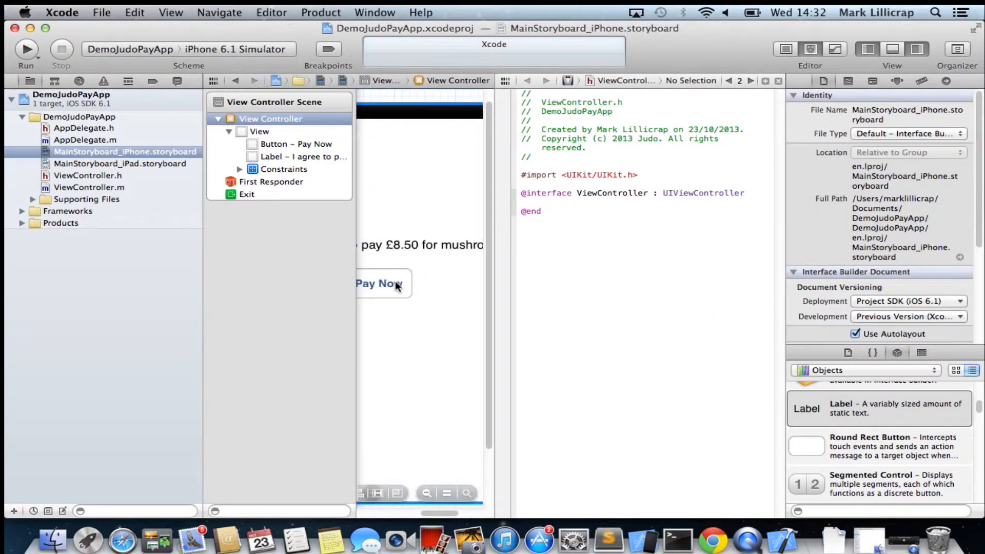
right_click(391, 283)
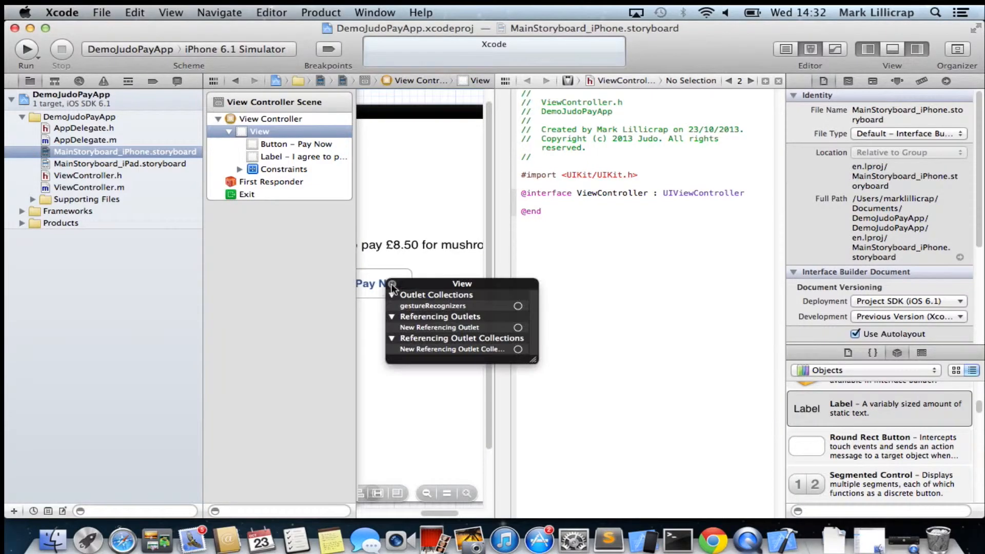
left_click(381, 283)
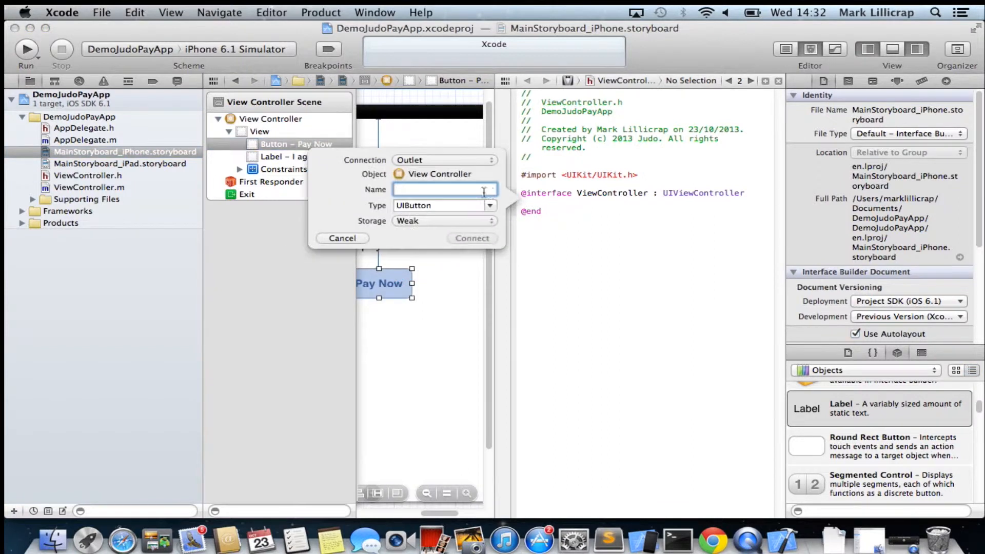
left_click(443, 160)
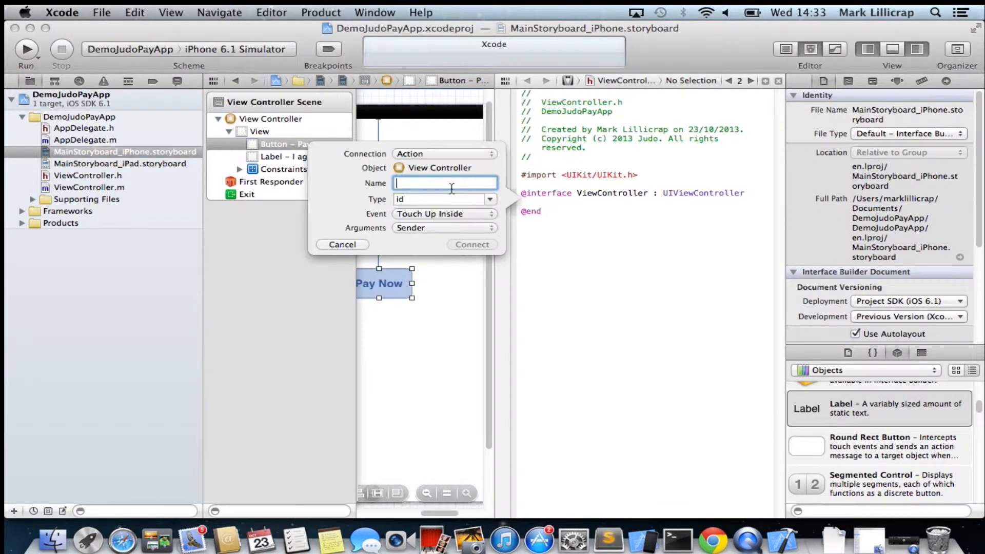
type("PayNowAction")
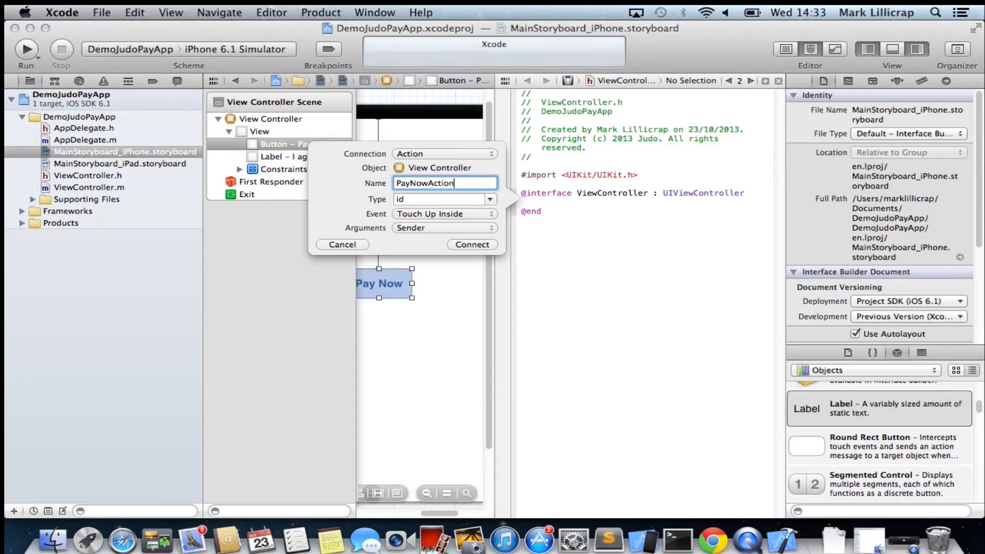
left_click(473, 244)
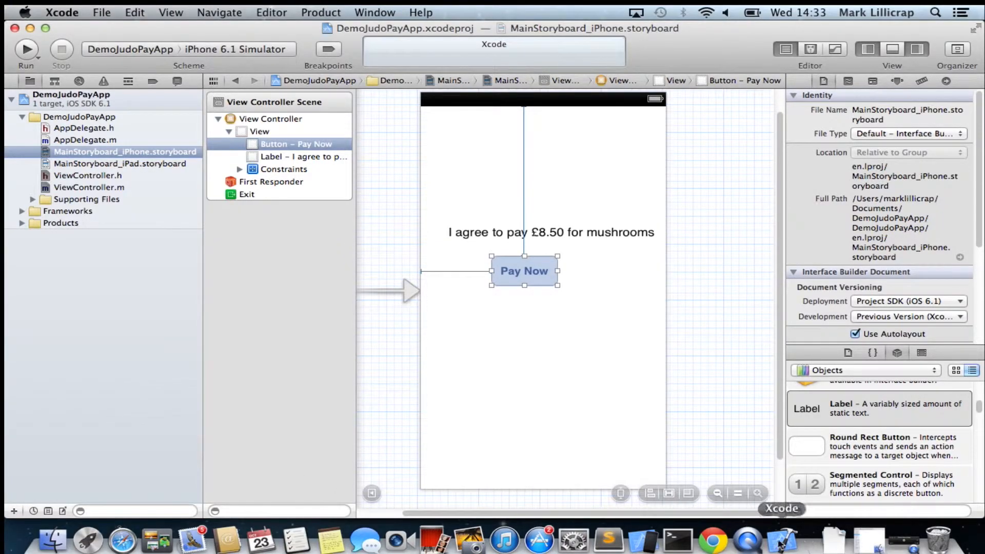
mouse_move(871, 538)
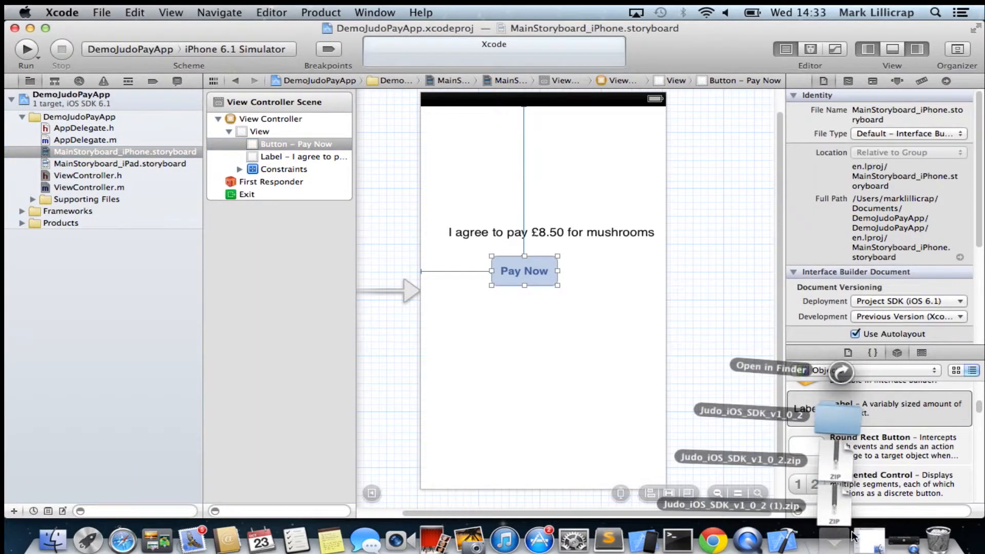
Step: Open the downloaded Judo_iOS_SDK_v1_0_2 folder in Finder from the Downloads stack
left_click(770, 367)
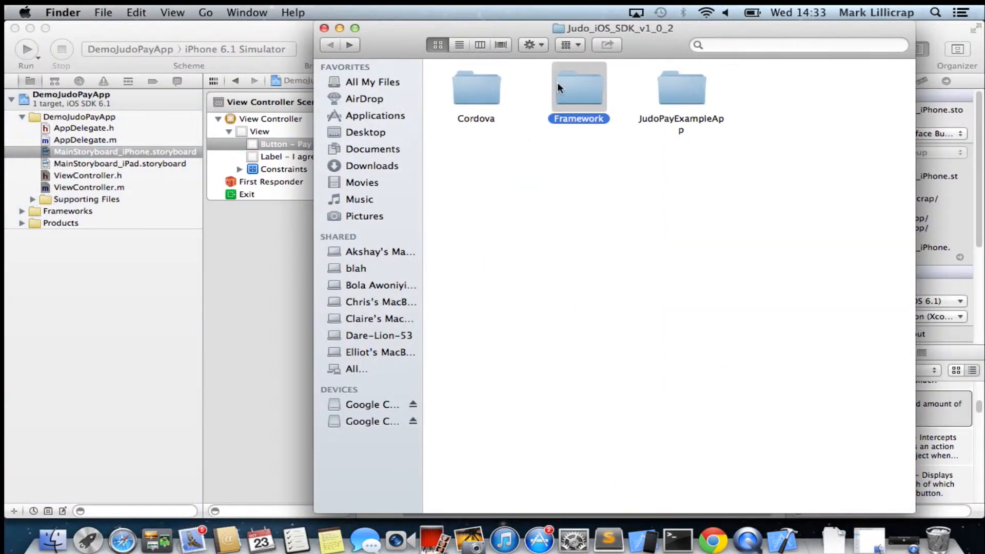